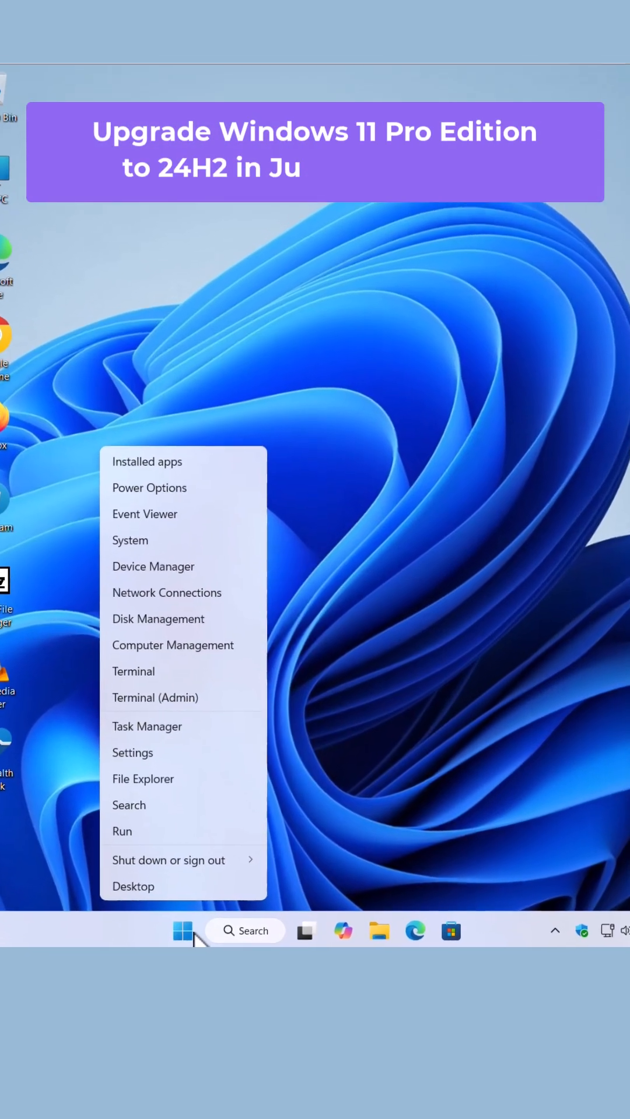
Step: Run PC Health Check to confirm the PC meets Windows 11 requirements
left_click(131, 541)
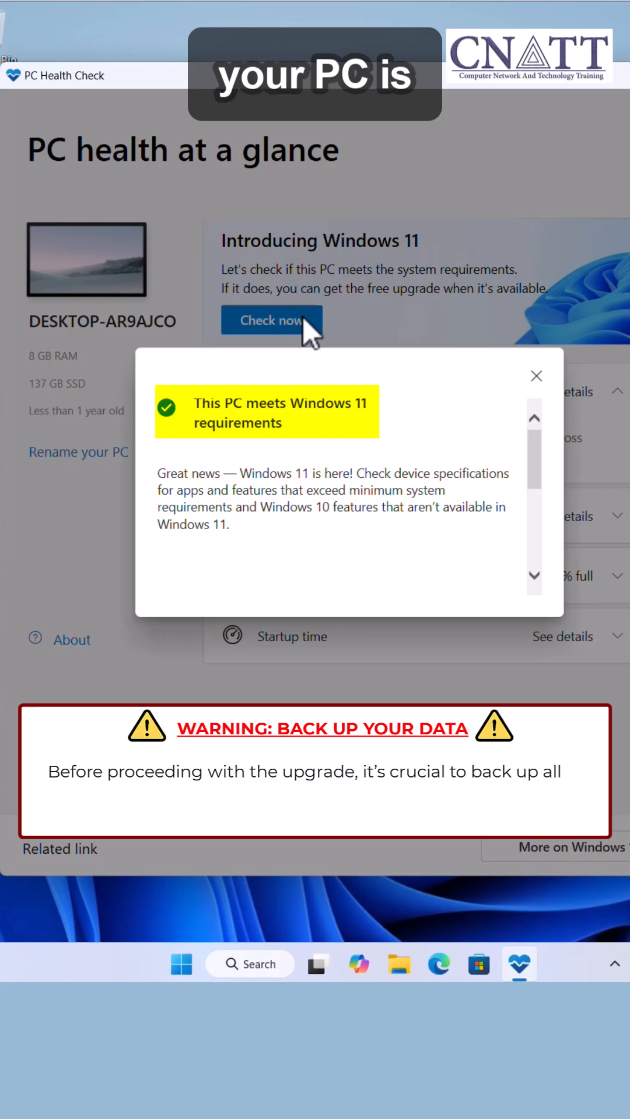
Step: Dismiss the PC Health Check result and bring up the Start Quick Link menu
scroll("down", 3)
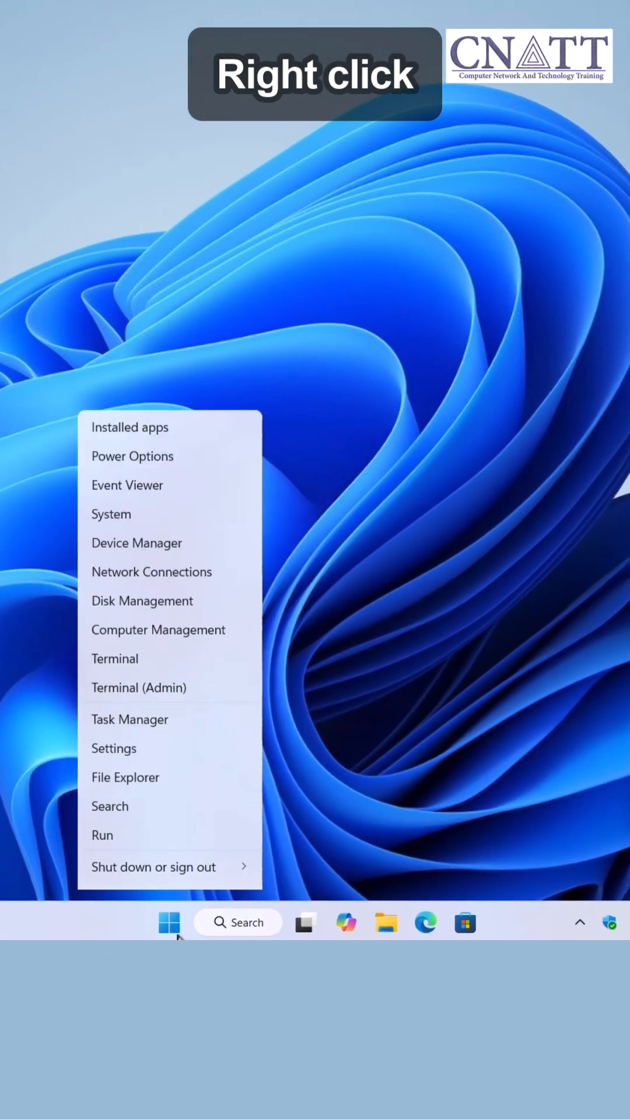
Step: Check Windows Update in Settings; PC reports up to date with only a 23H2 preview offered
left_click(113, 749)
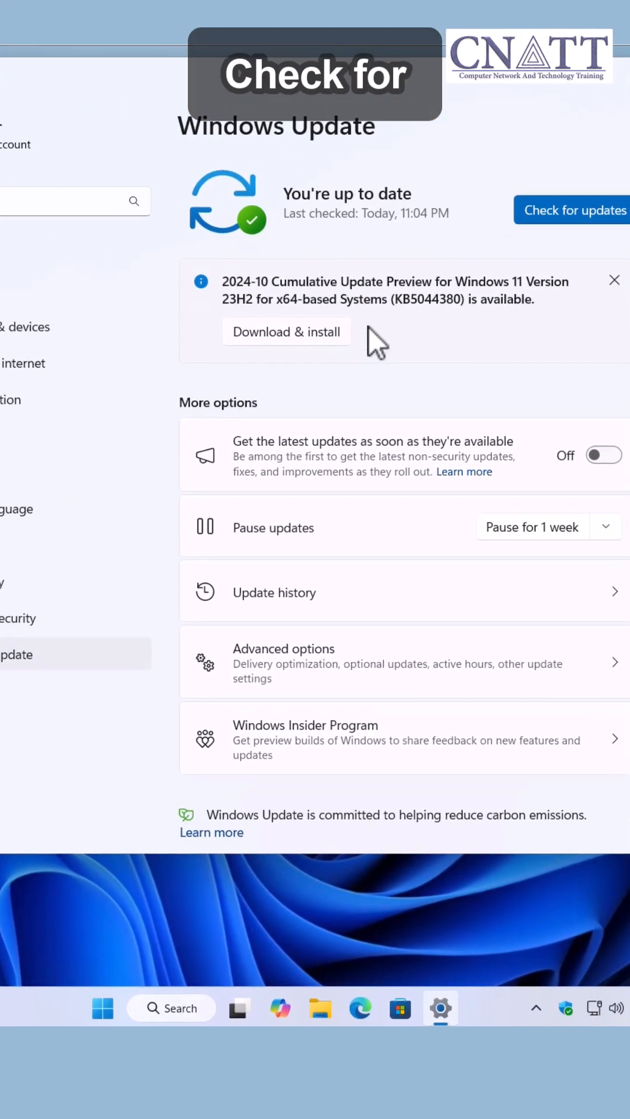
left_click(573, 210)
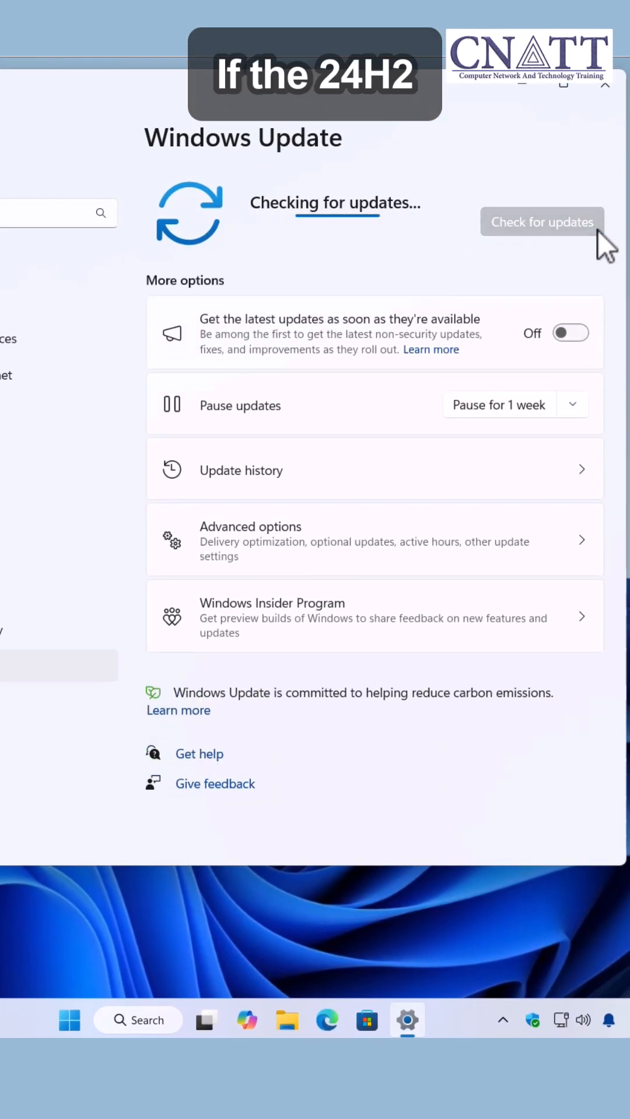
left_click(541, 221)
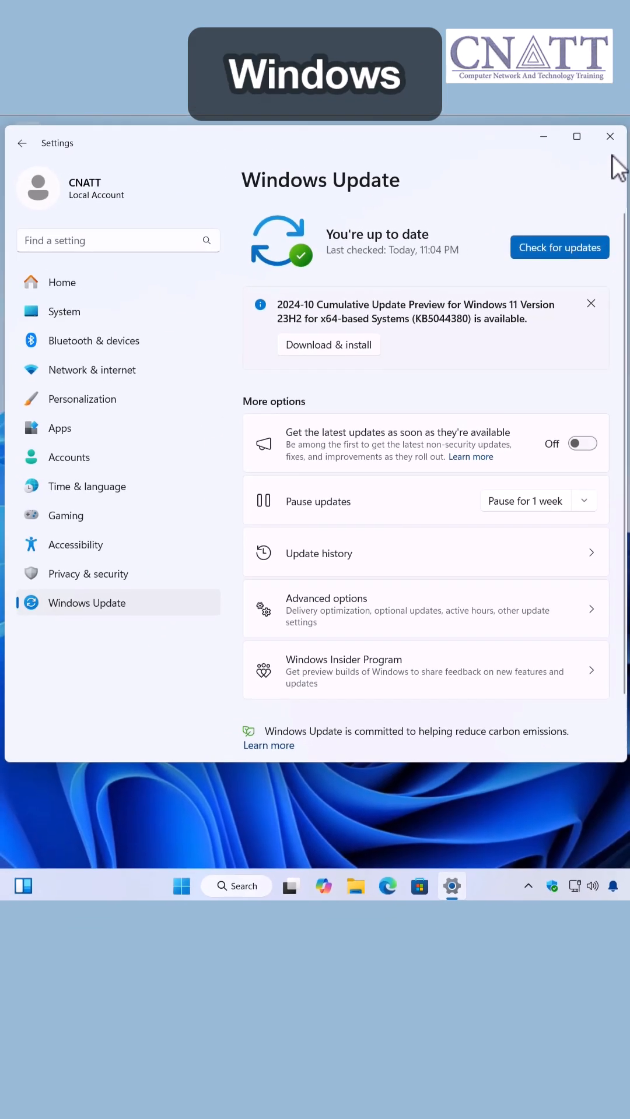
left_click(608, 137)
type("gpedit")
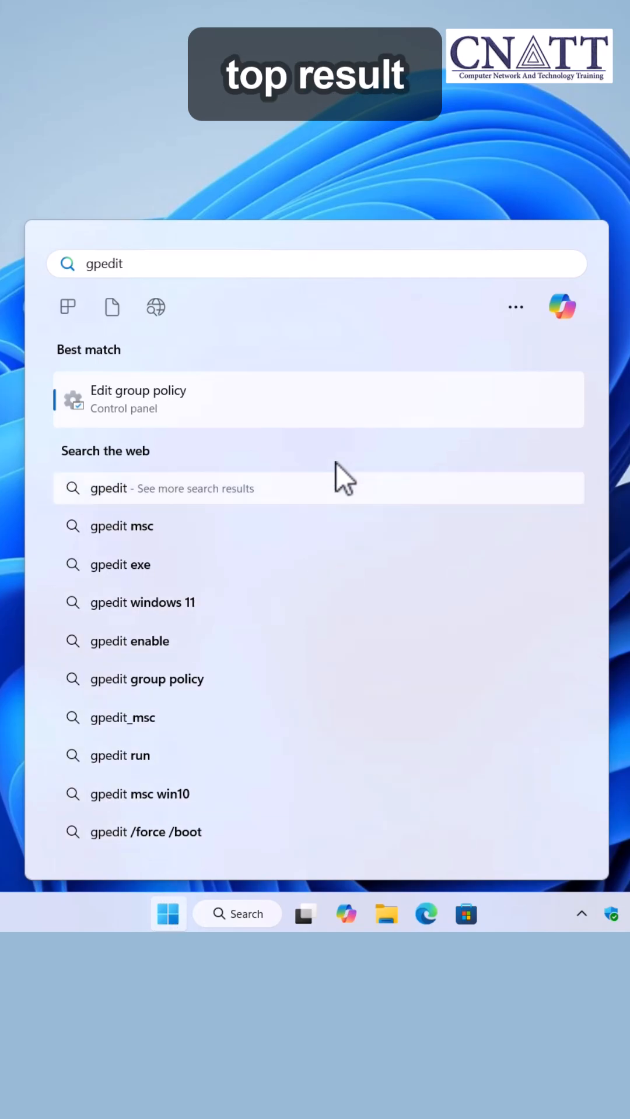
Step: Launch Edit group policy from the gpedit Start search result
left_click(138, 399)
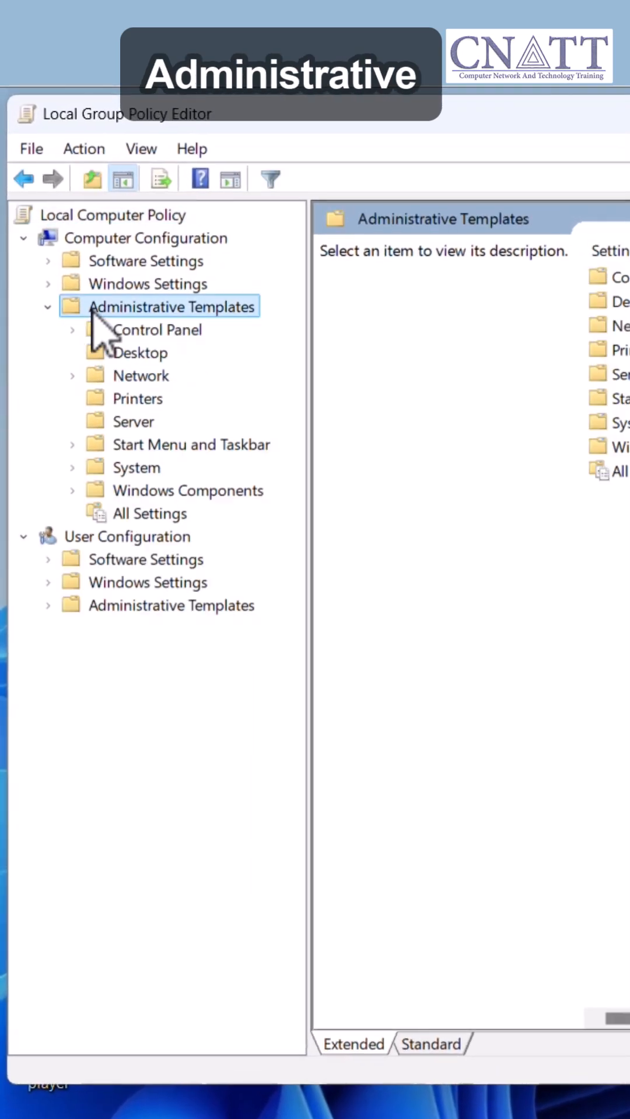
Step: Drill into Administrative Templates > Windows Components > Windows Update under Computer Configuration
left_click(189, 490)
type("2")
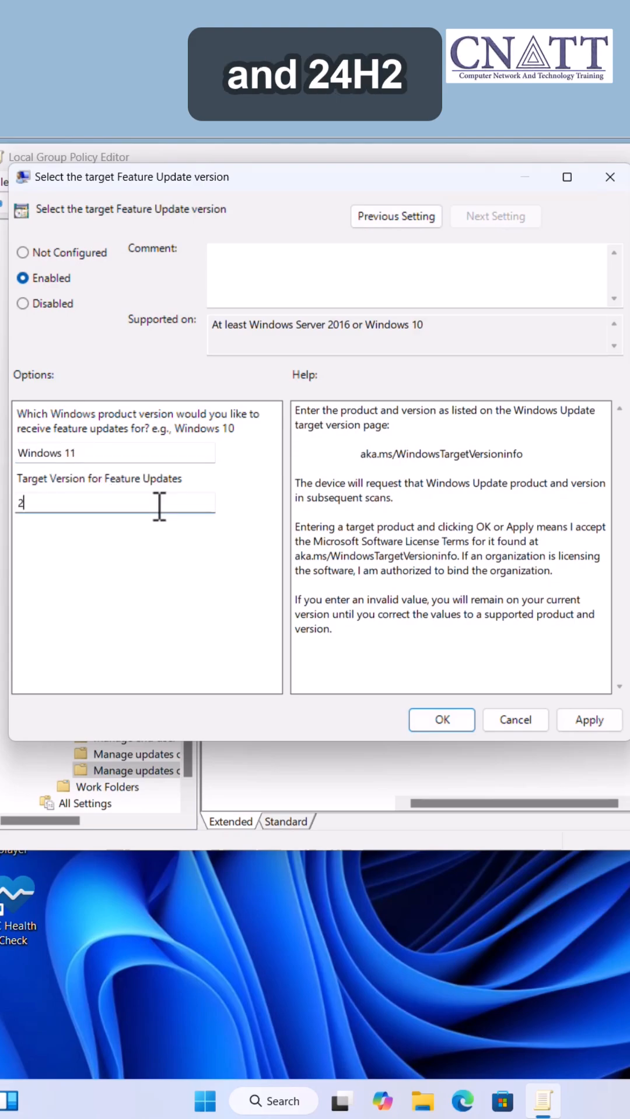
Step: Enable the target Feature Update version policy as Windows 11, 24H2, and apply it
type("4H2")
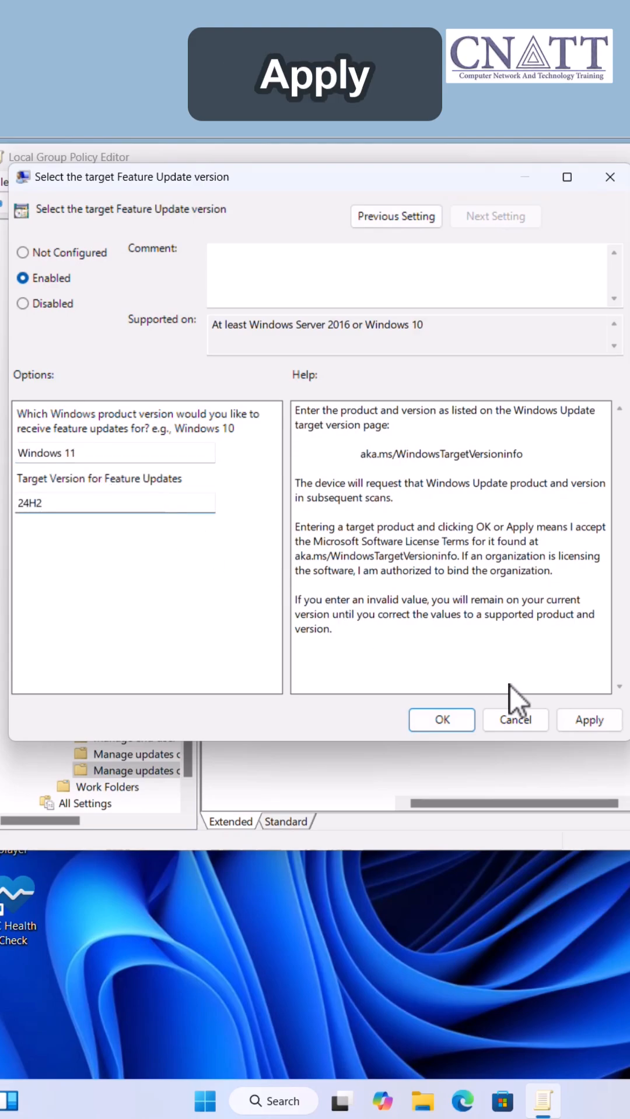
left_click(441, 721)
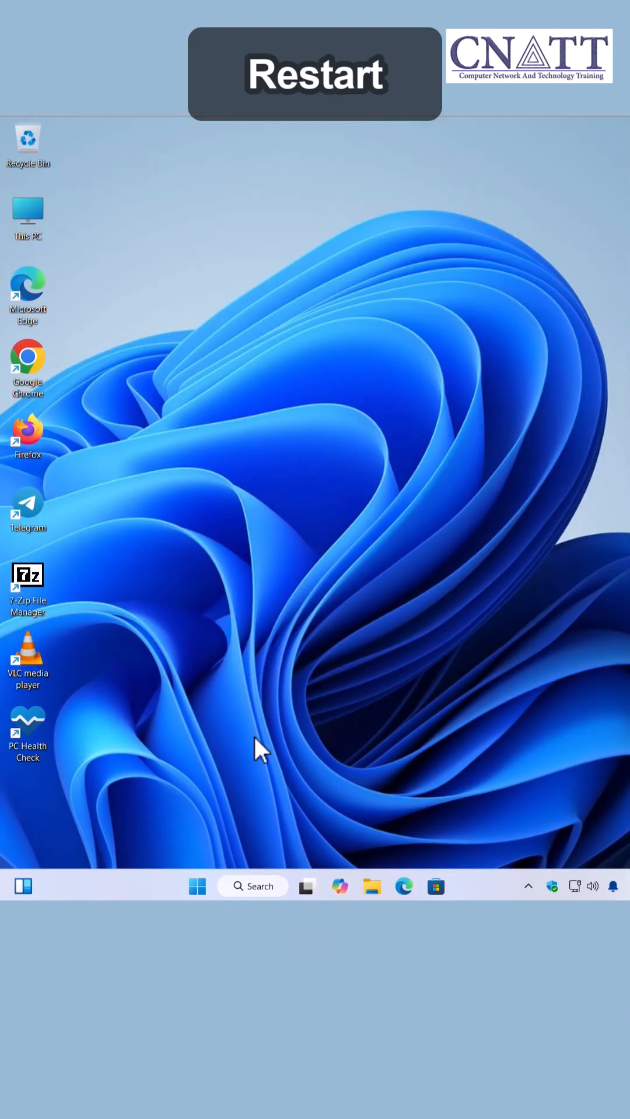